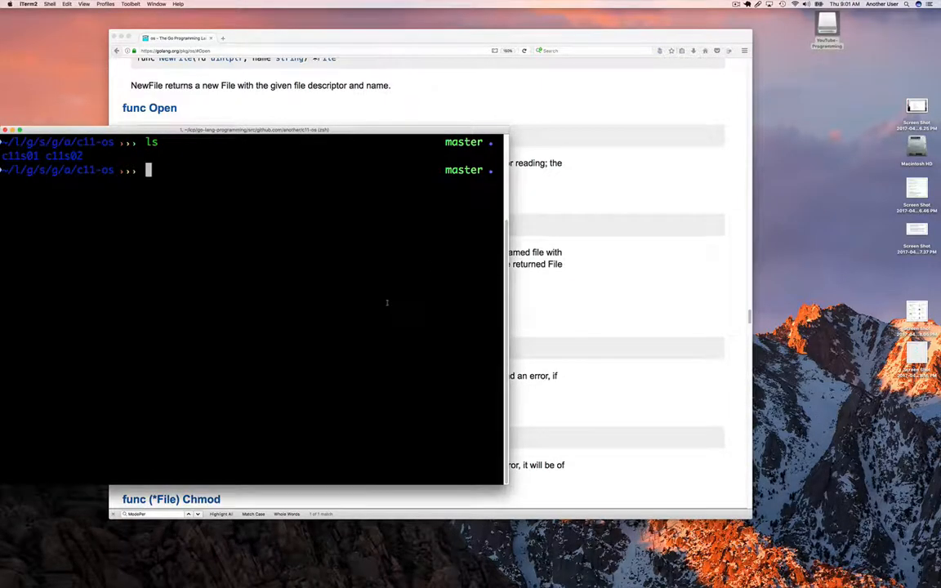
Copy the c11s02 project to a new c11s03 folder with cp -r.
text(cp -r)
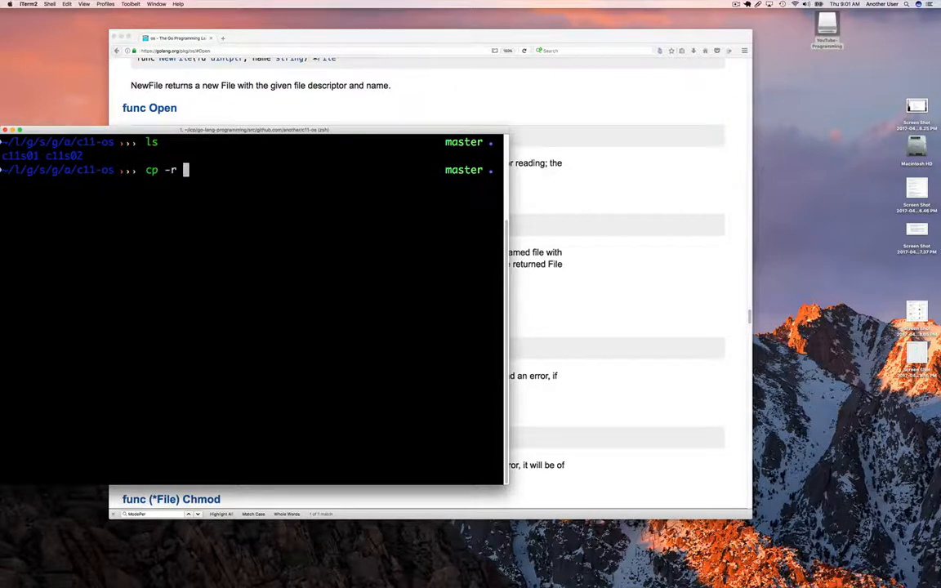
text(c11s02)
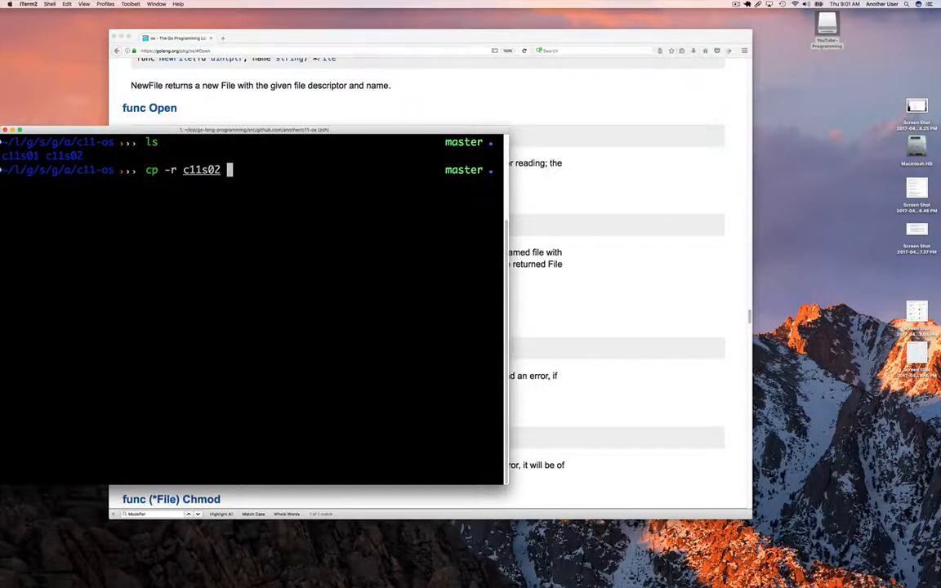
text(c11s02/)
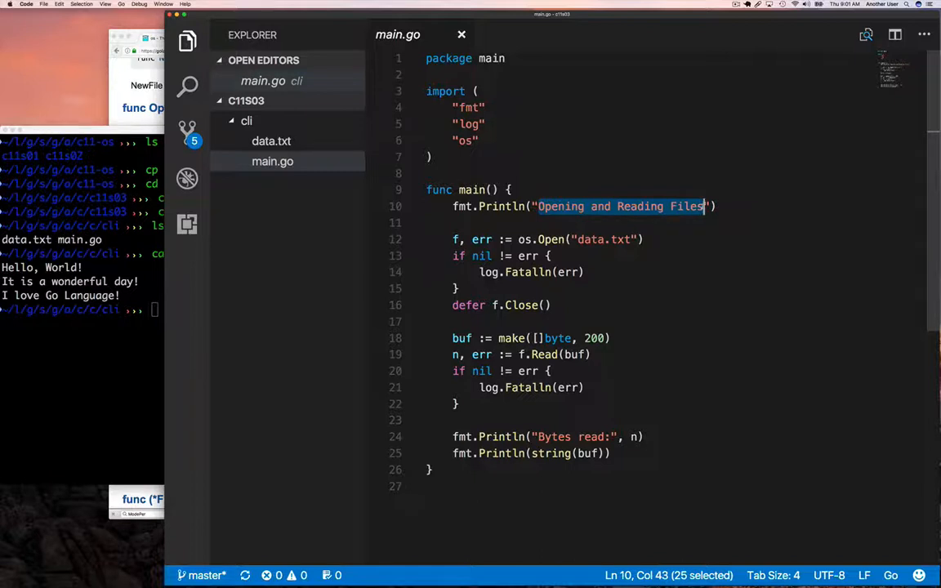
Change the Println title to "Binary File I/O" and move the file-reading block into func read().
text(Binary F)
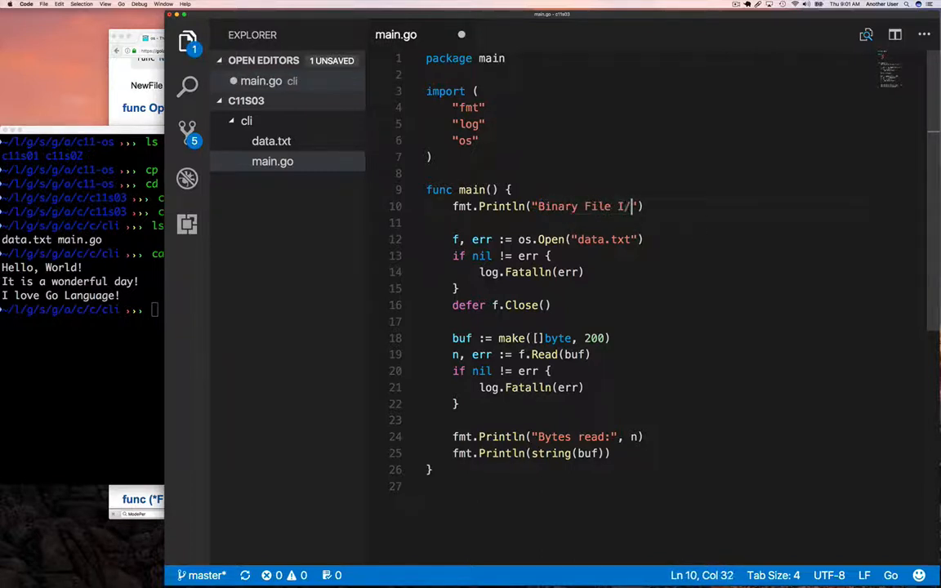
text(O)
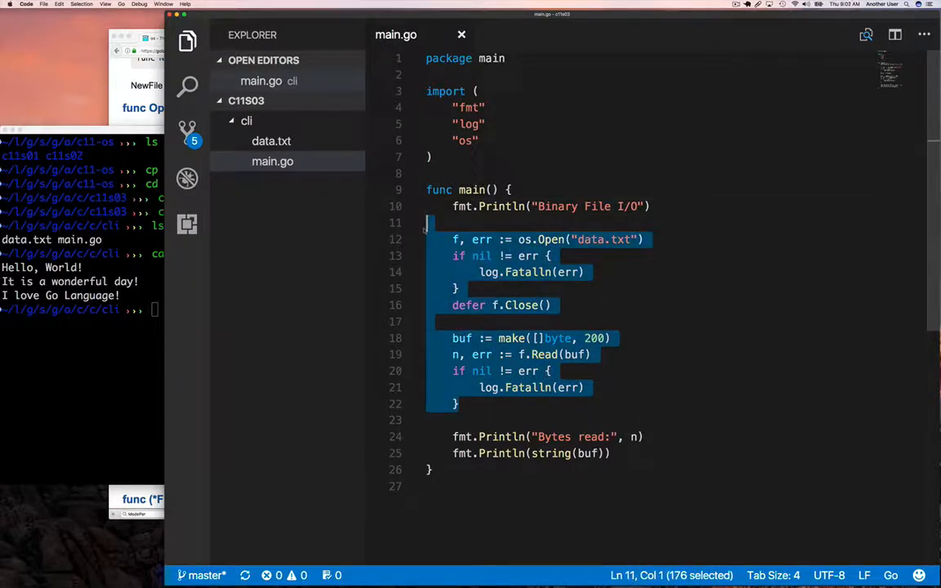
key(Delete)
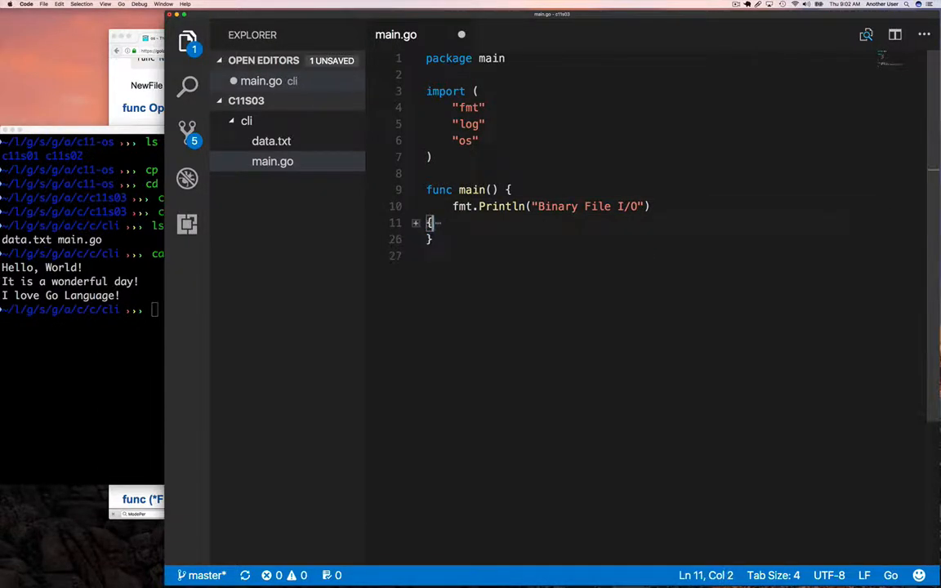
click(415, 222)
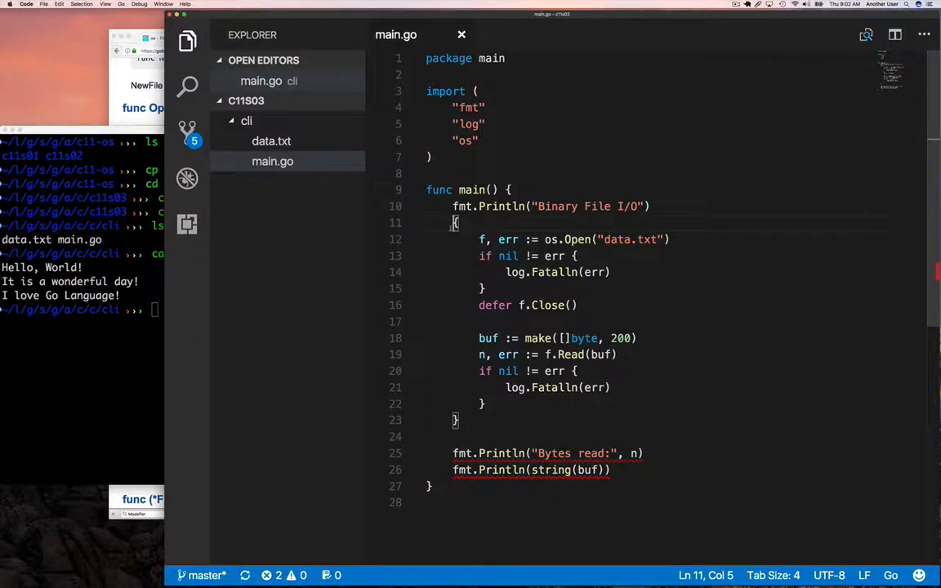
text(func read())
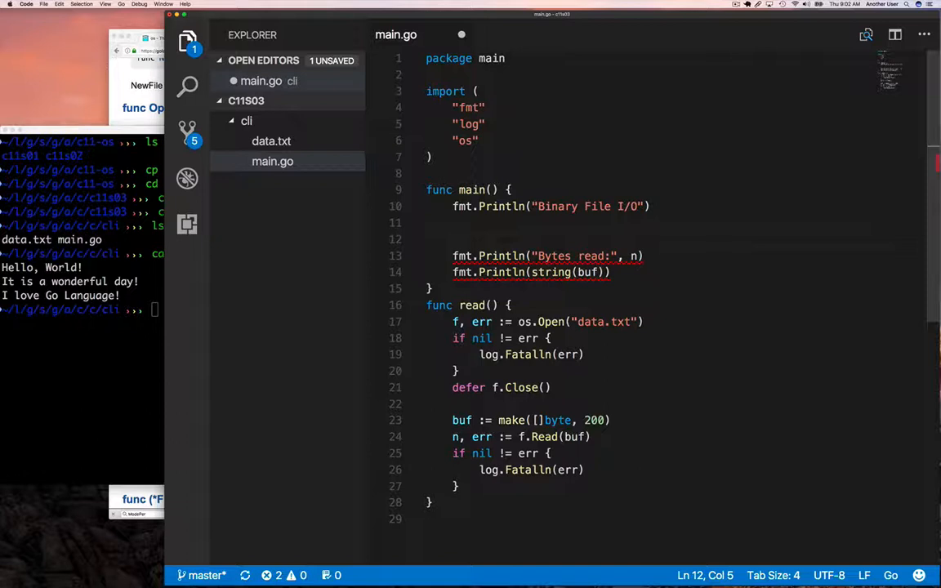
In main, build p0 := p.Person for Jane, 25, "011-11..." and read it into a make([]byte, 100) buffer.
text(p0:= p.Person{Name:"Jane)
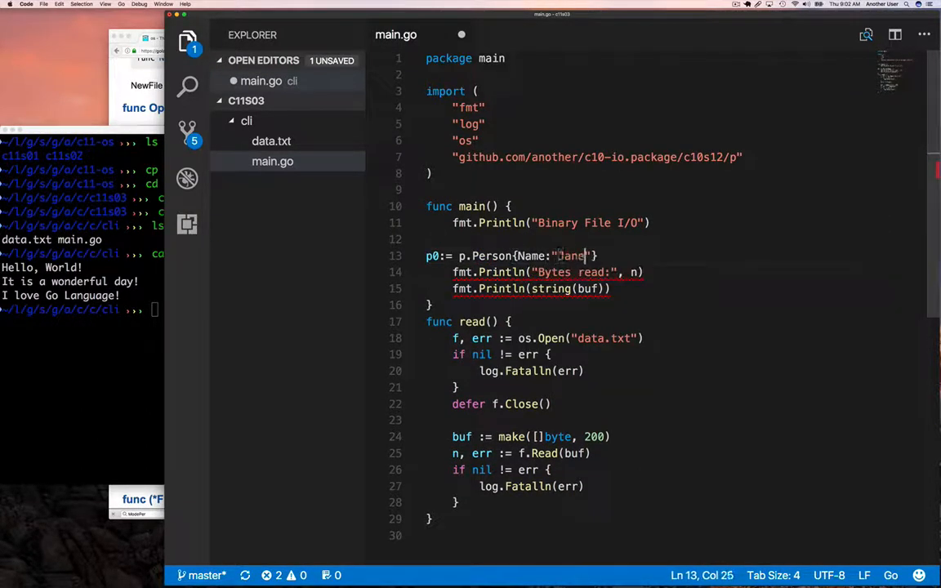
text(, 25, "011-11")
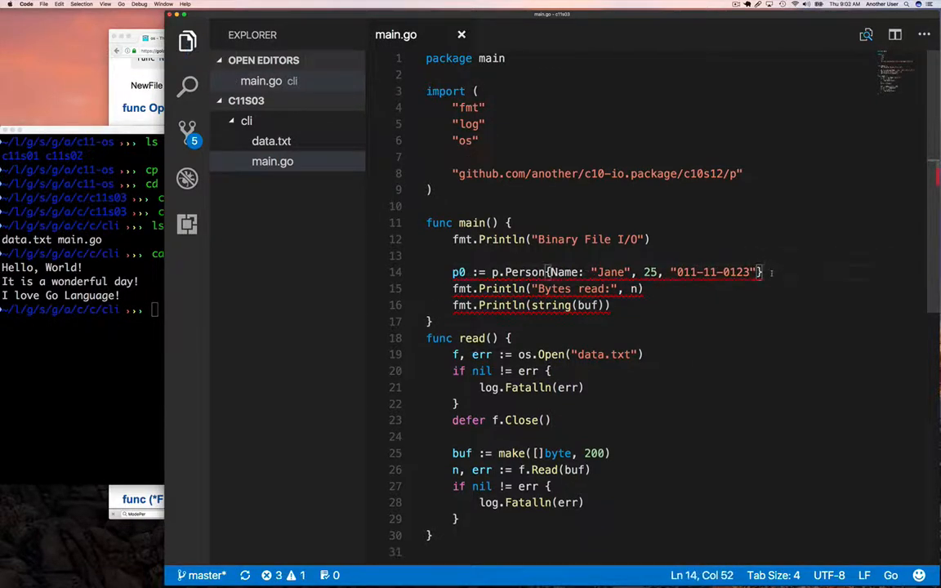
text(buf :=b)
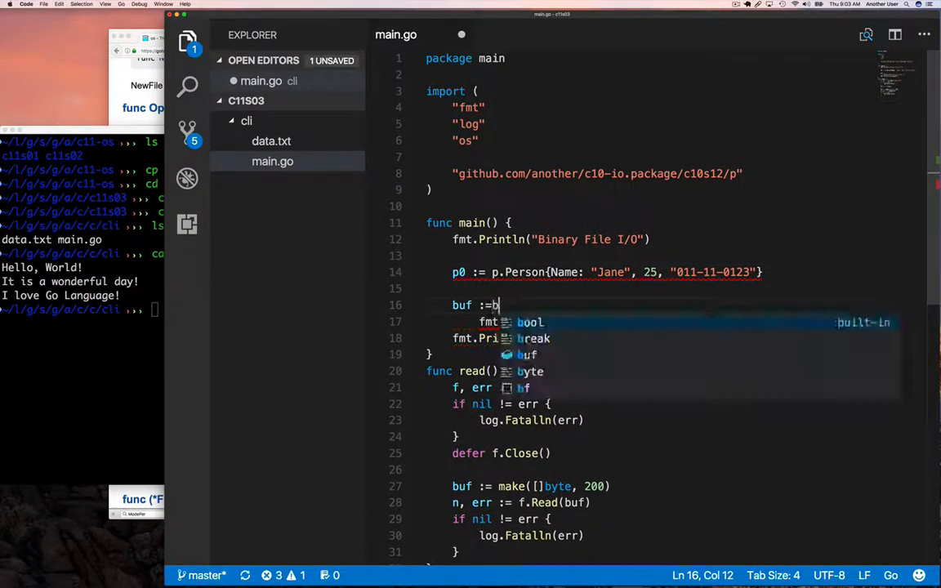
text(make([]byte, 1)
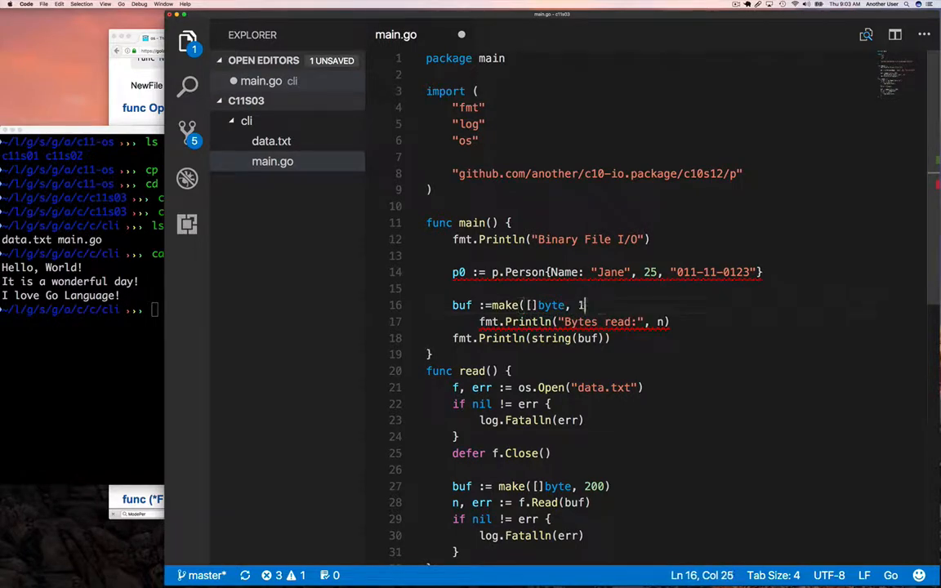
text(p0.Read(buf)
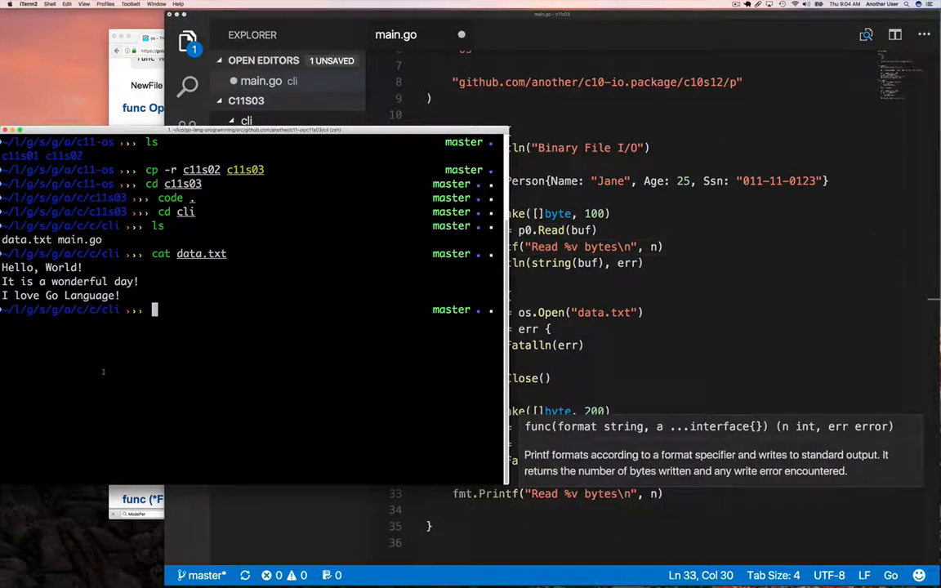
Run go run main.go and highlight the 17 bytes read from Jane's record in the output.
text(go)
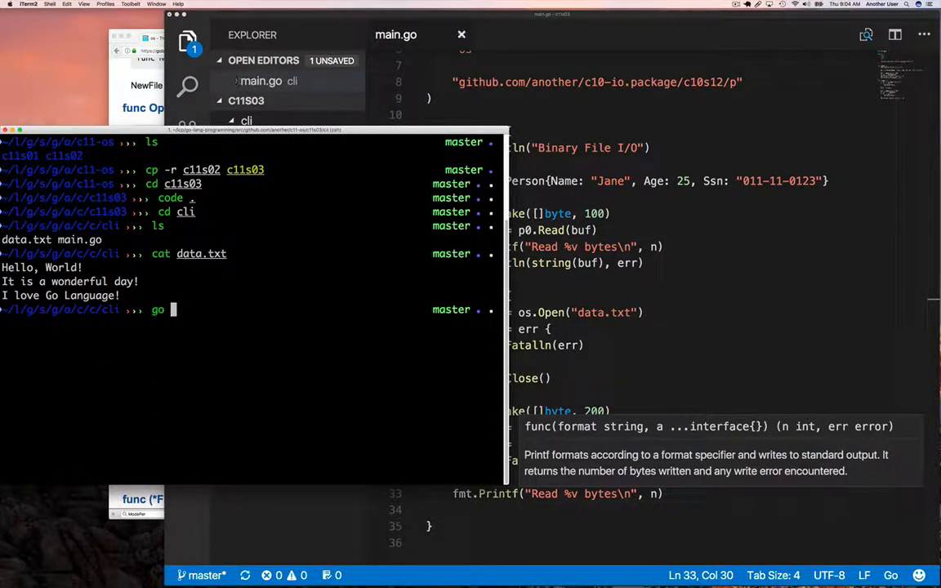
text(run main.go)
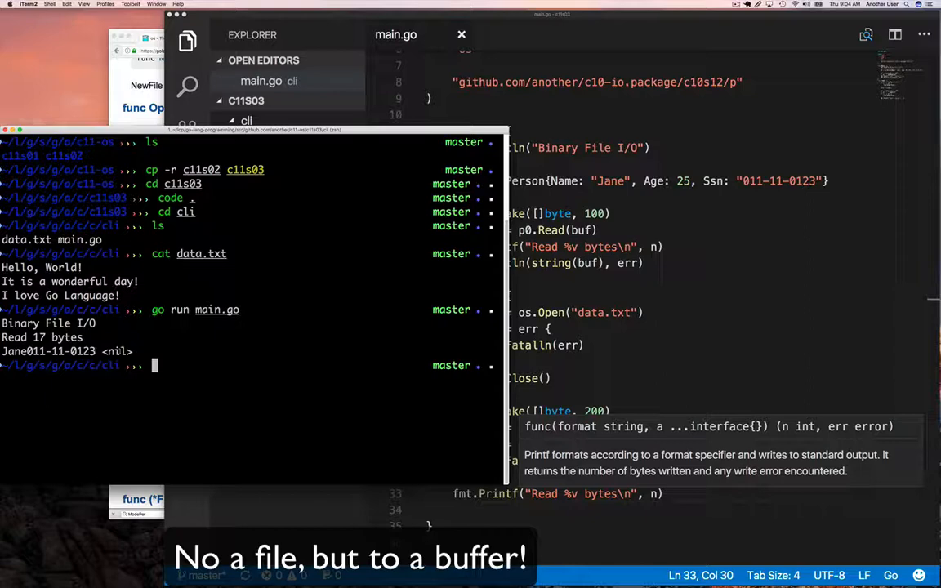
mouse_move(654, 361)
text(go run main.go)
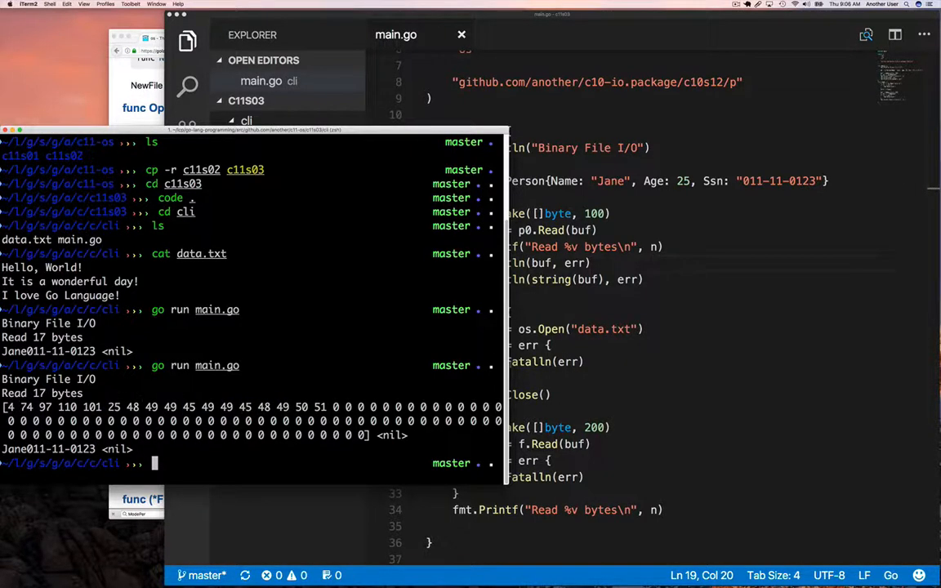
double_click(552, 280)
text(func writePerson(p p.Person)
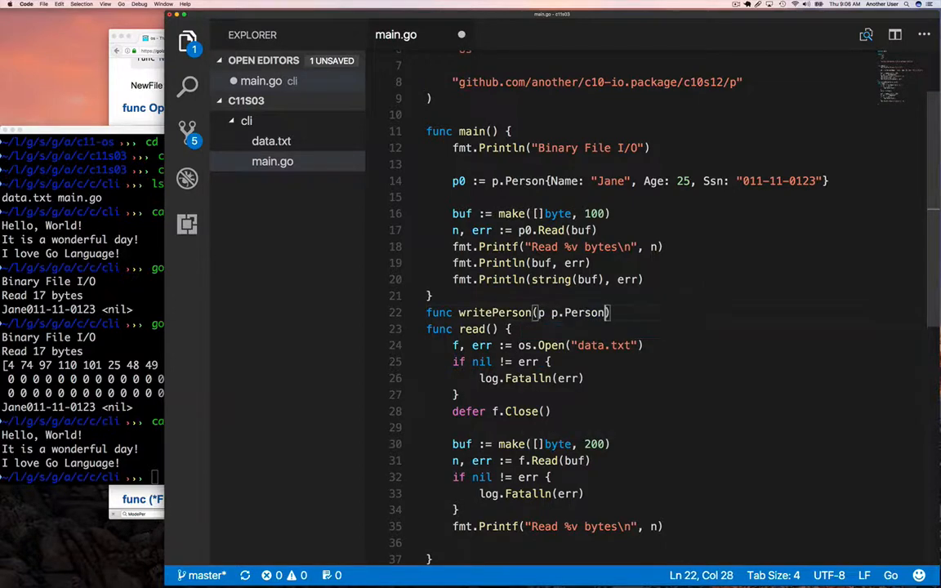
In main, set the file name and call writePerson(fn, p0) with an err result.
text((err error) {)
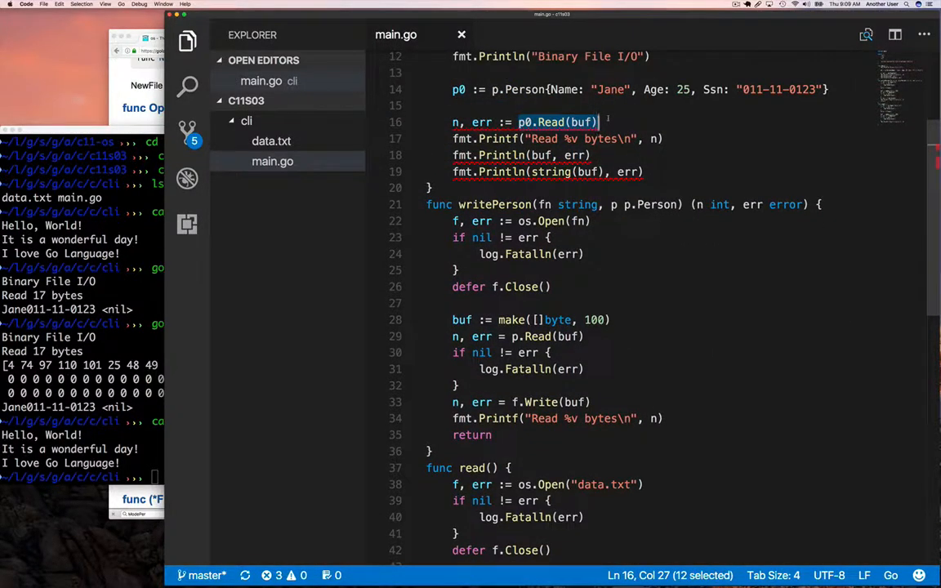
text(writePerson(fn, p0))
text(fn :=)
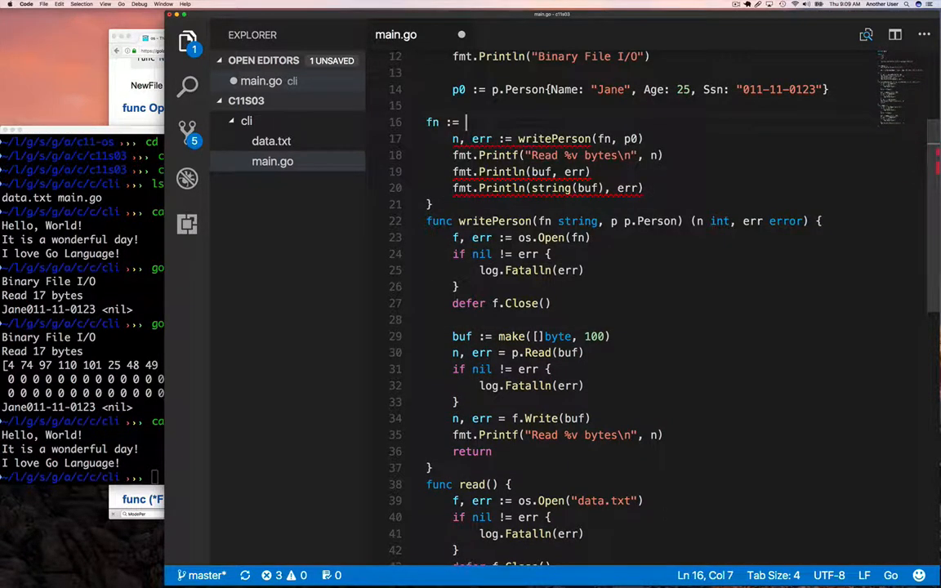
text(db.txt)
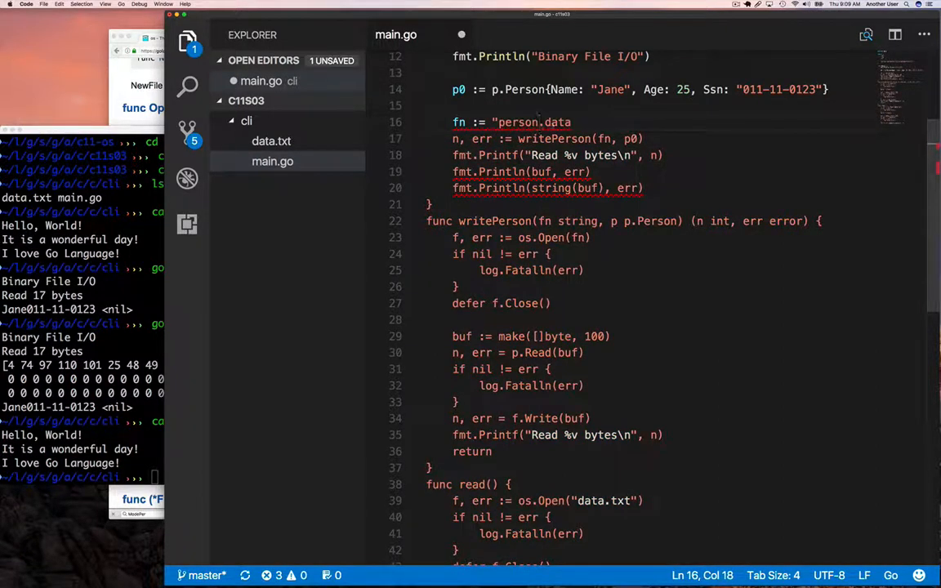
Give writePerson the parameters (fn string, p p.Person).
scroll(down, 3)
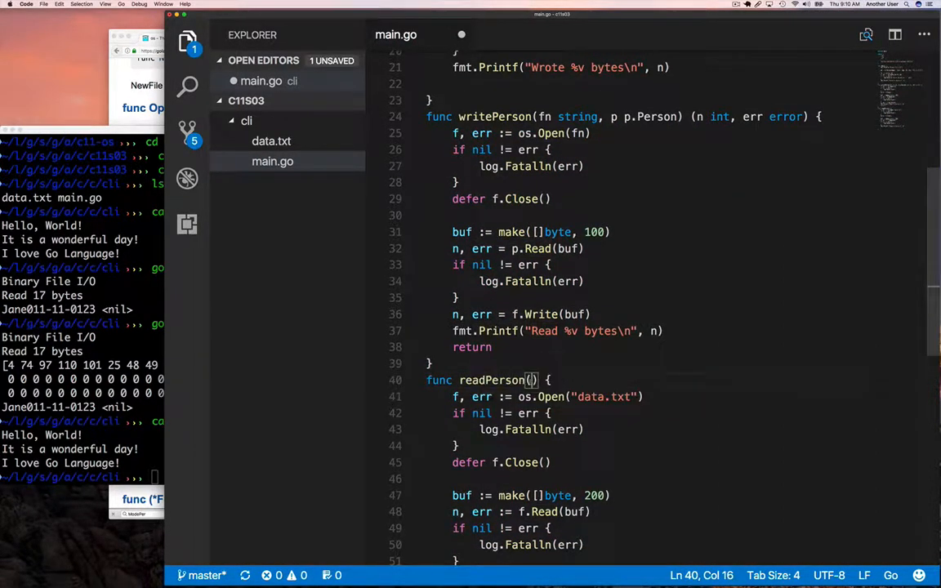
text(fn string) ()
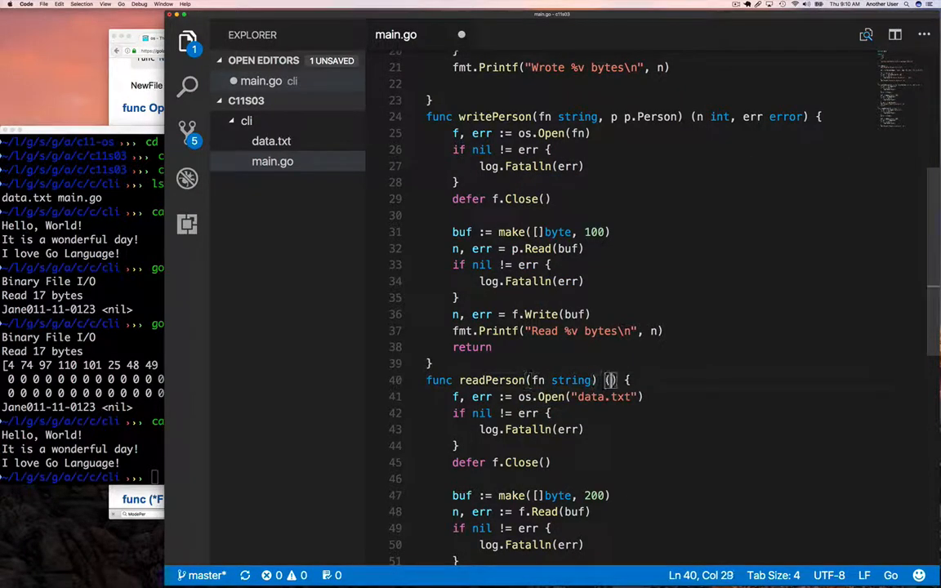
text(p p.Person)
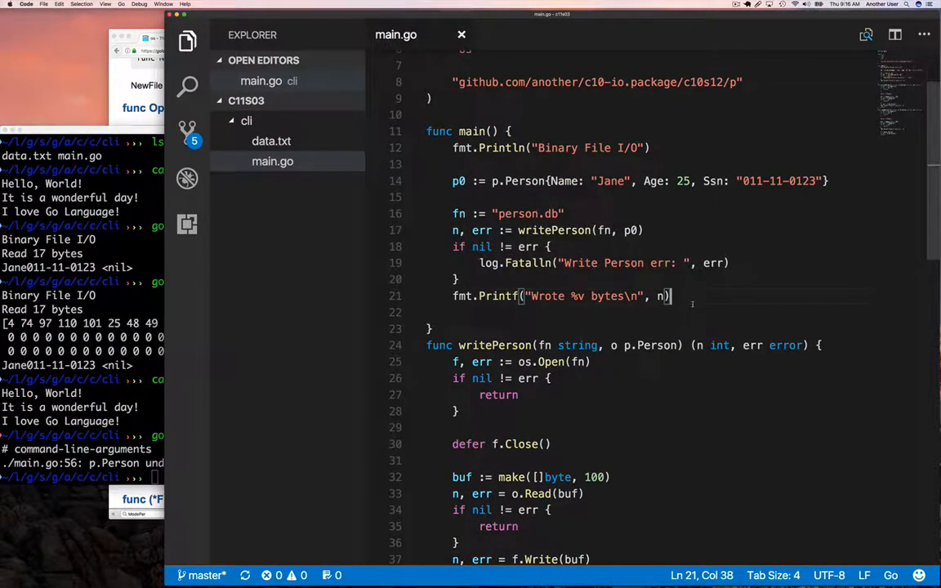
Add p1, n, err := readPerson(fn) in main, print p1, and write the record out in writePerson.
text(m. err = readPerson)
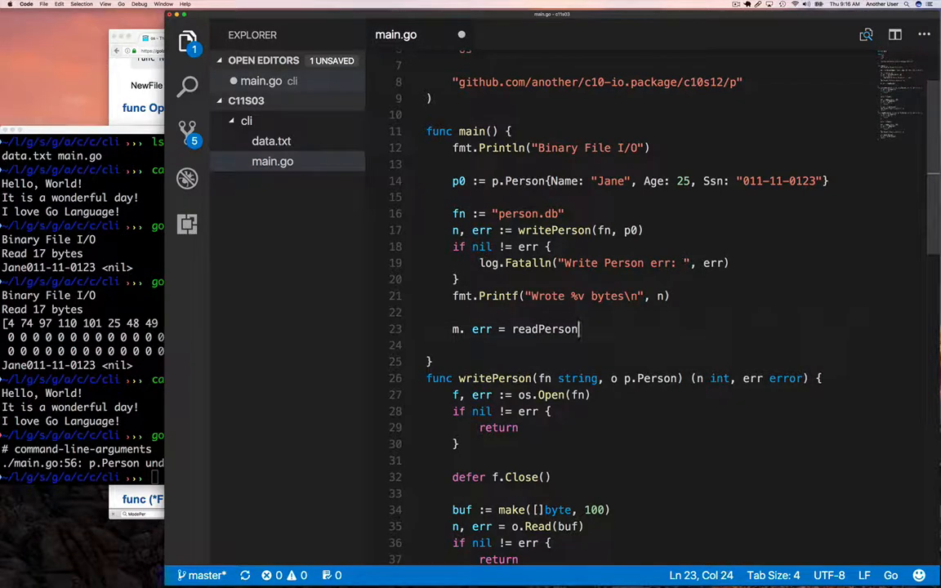
text((fn))
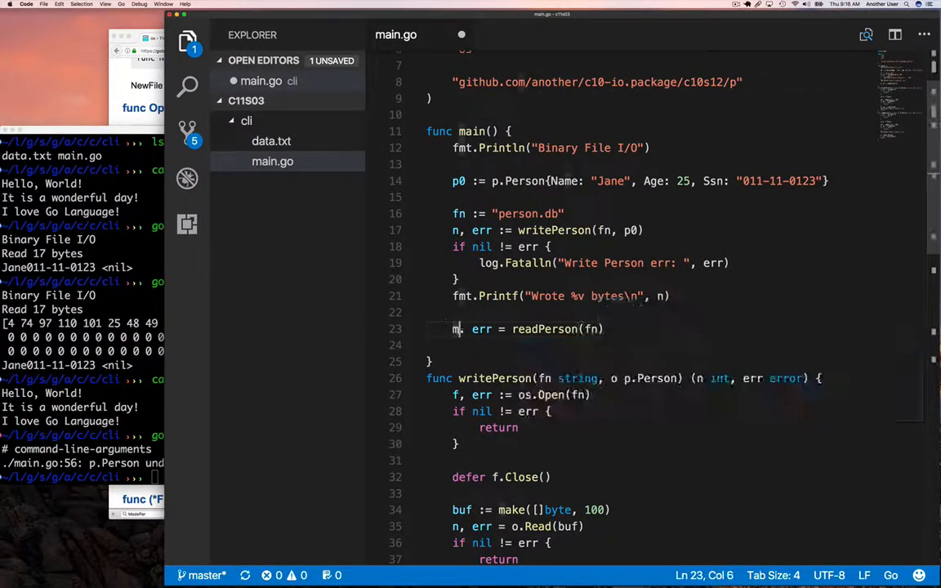
text(p1, n)
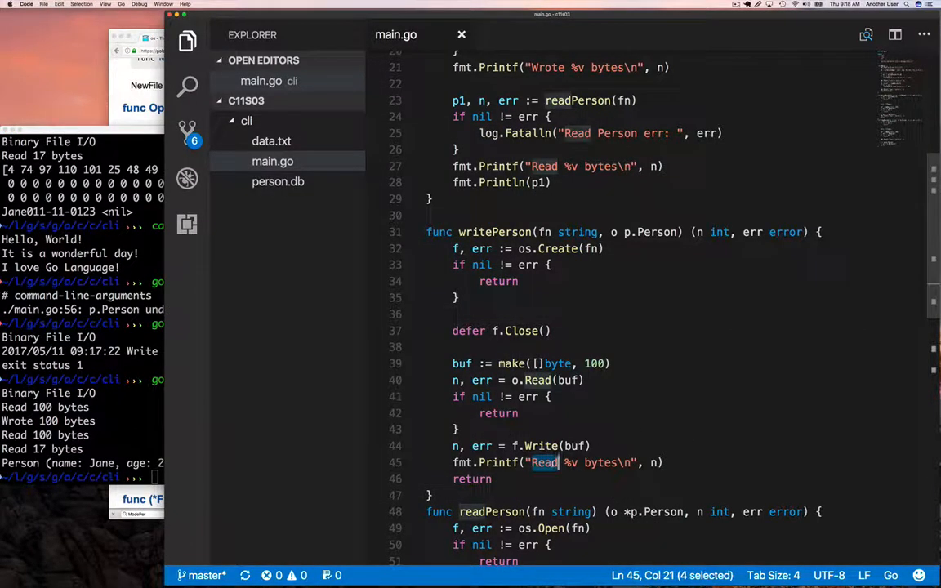
text(Wr)
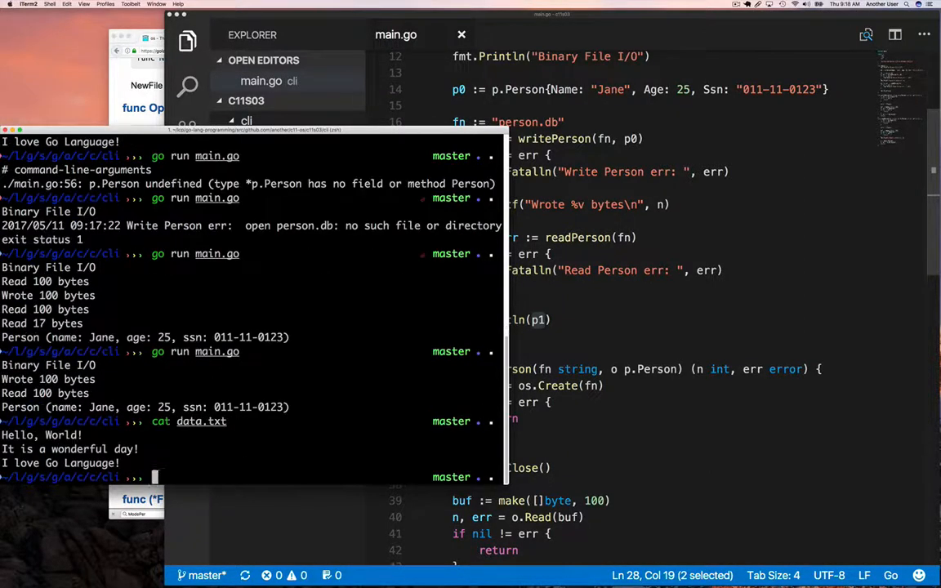
Show person.db with cat and highlight its Jane011-11-0123 contents.
text(cat person.db)
text(file data.txt person.db)
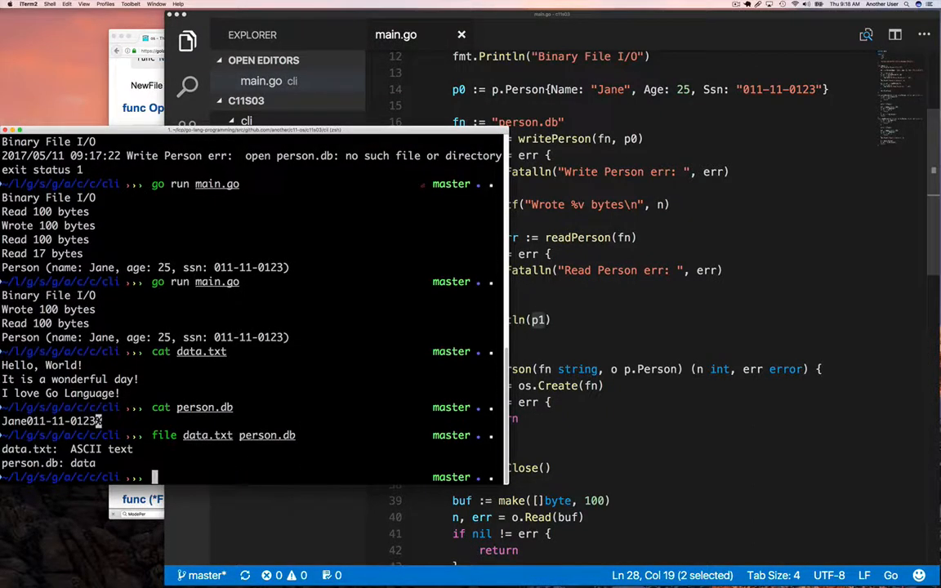
double_click(26, 449)
text(strings person.db)
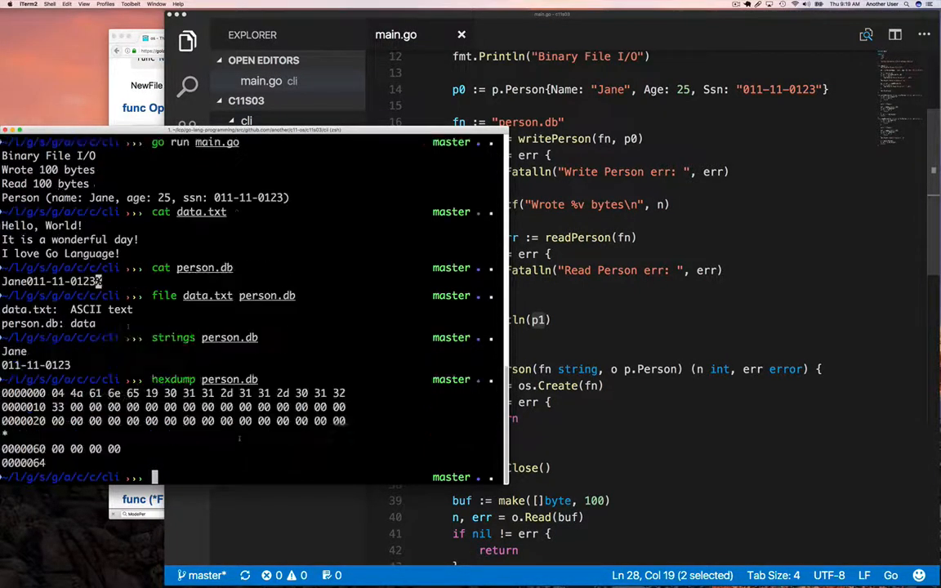
Compare data.txt and person.db with hexdump, strings and file.
text(hexdump data.txt)
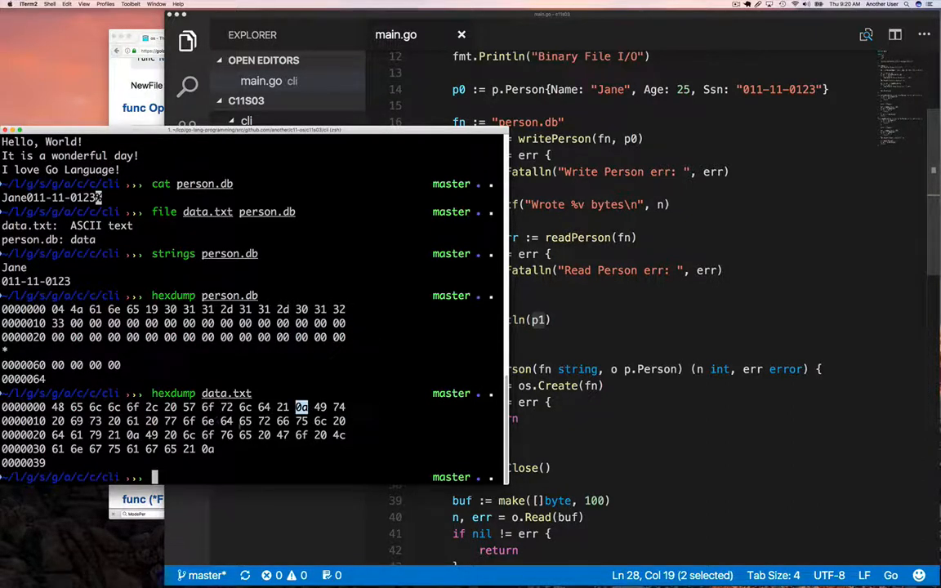
text(strings data.txt)
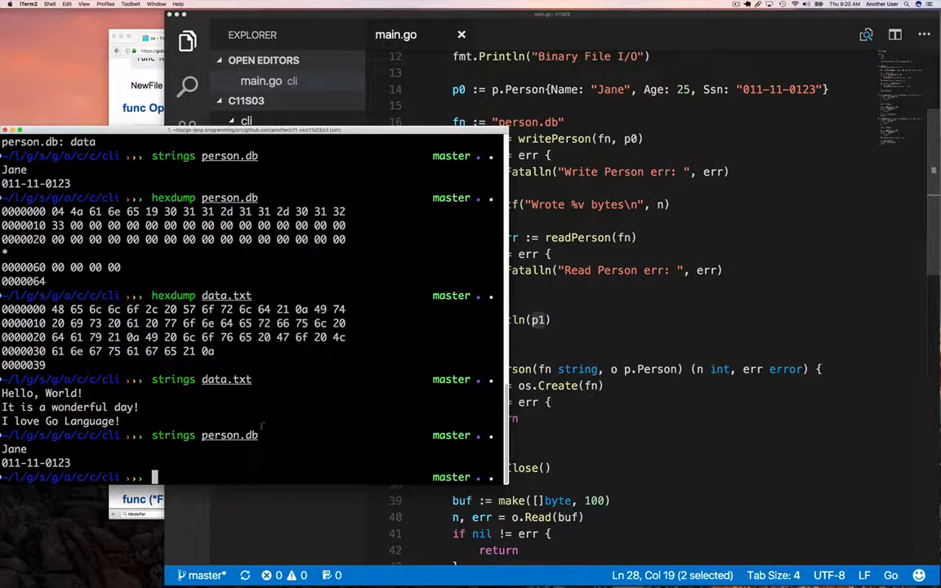
text(fil)
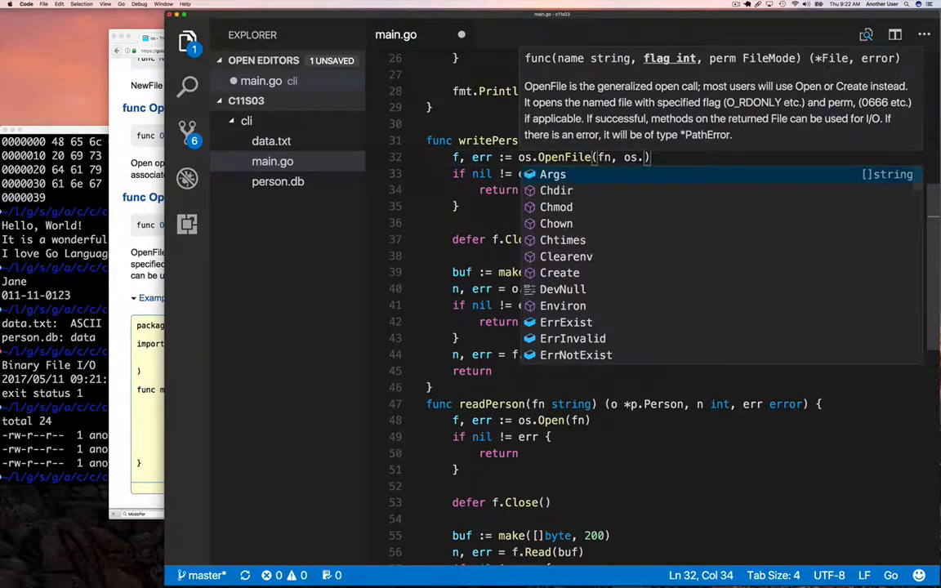
Open person.db with os.OpenFile using os.O_WRONLY and 0644 permissions.
text(O)
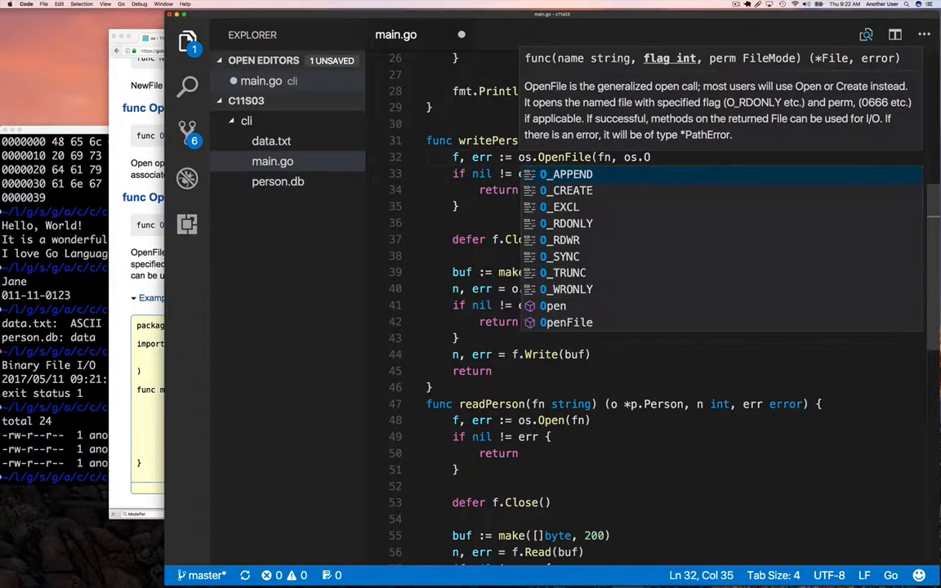
text(_R)
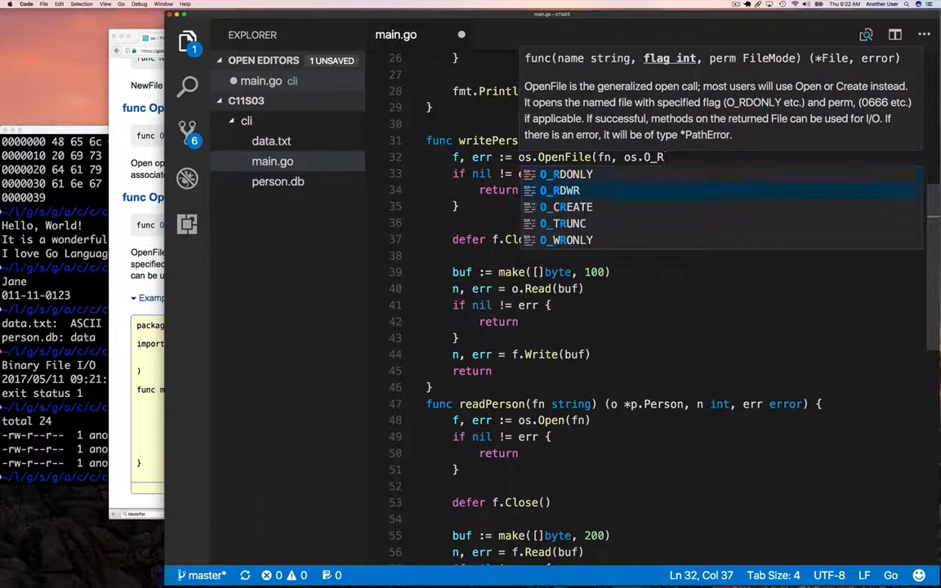
text(WRONLY,)
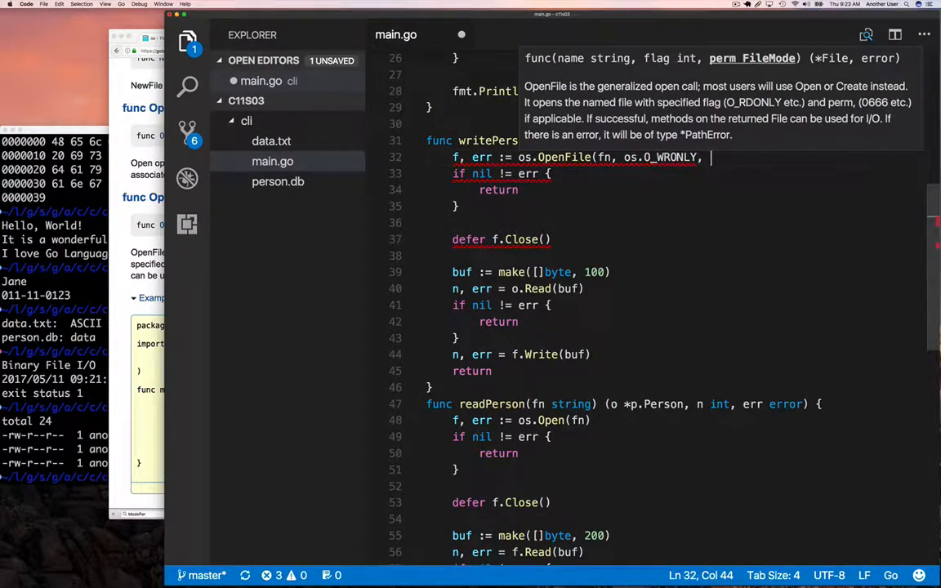
text(0644))
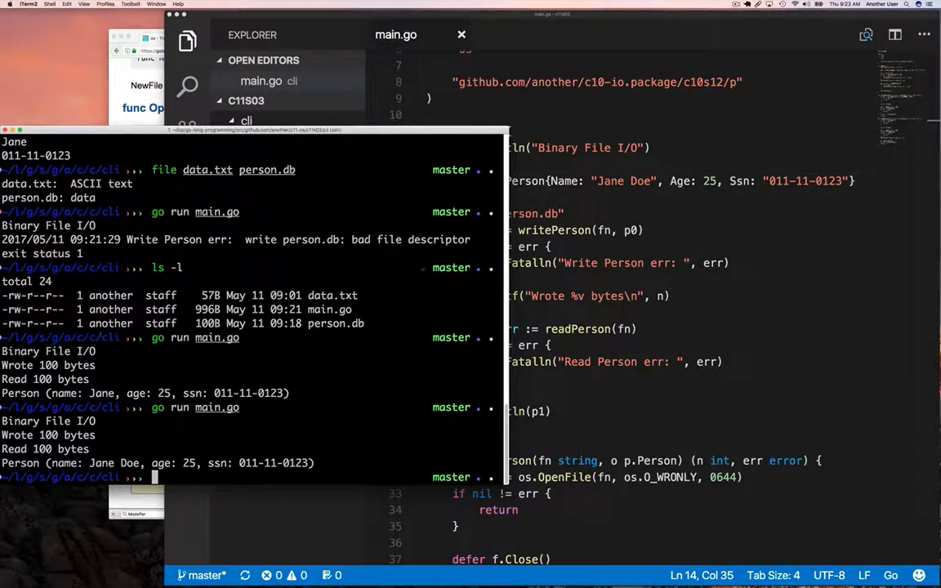
Highlight the name Jane Doe read back from person.db in the run output.
double_click(112, 464)
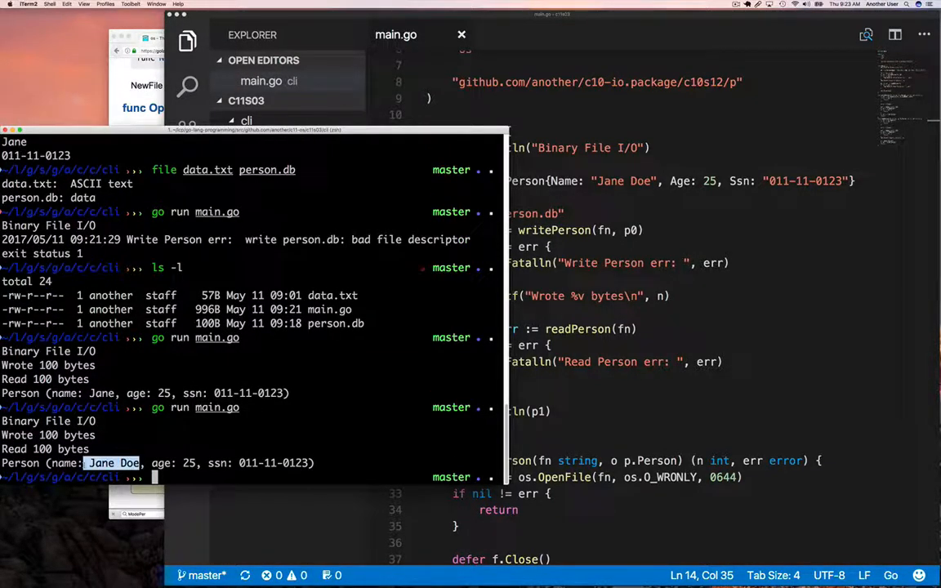
mouse_move(650, 418)
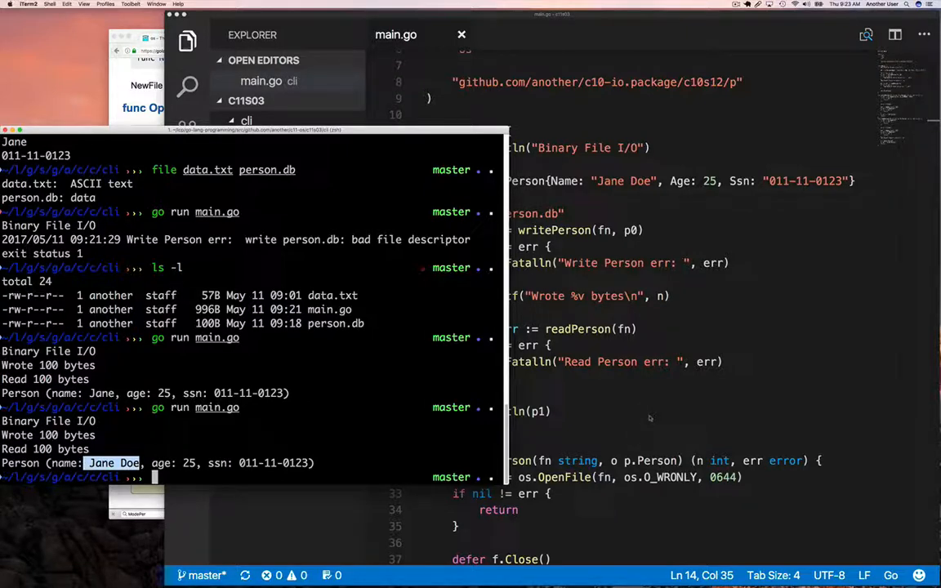